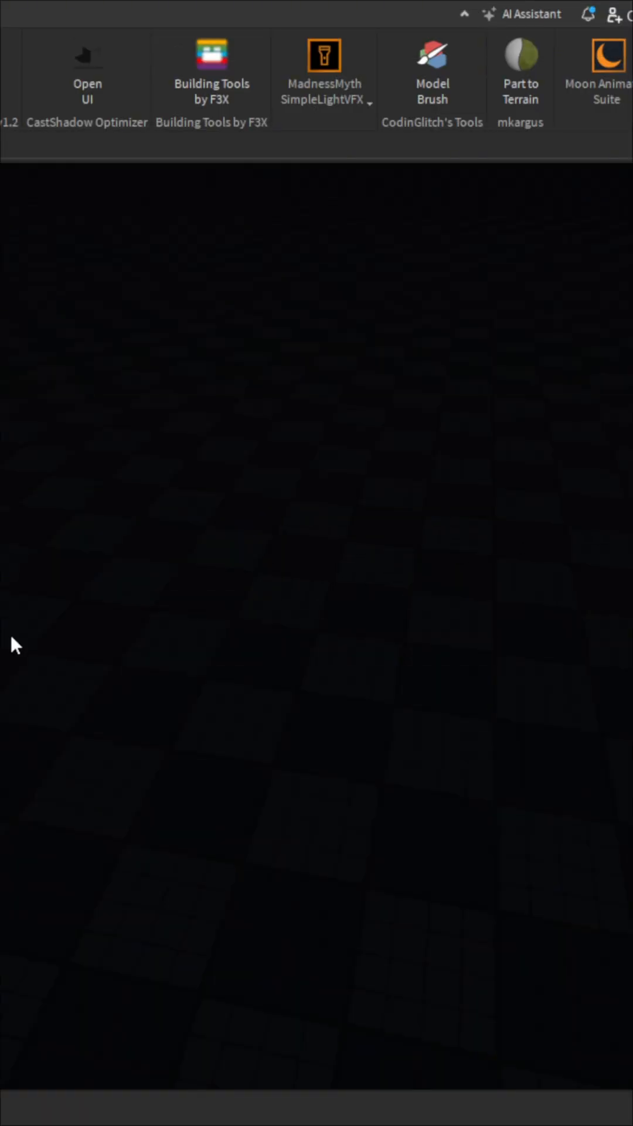
mouse_move(407, 610)
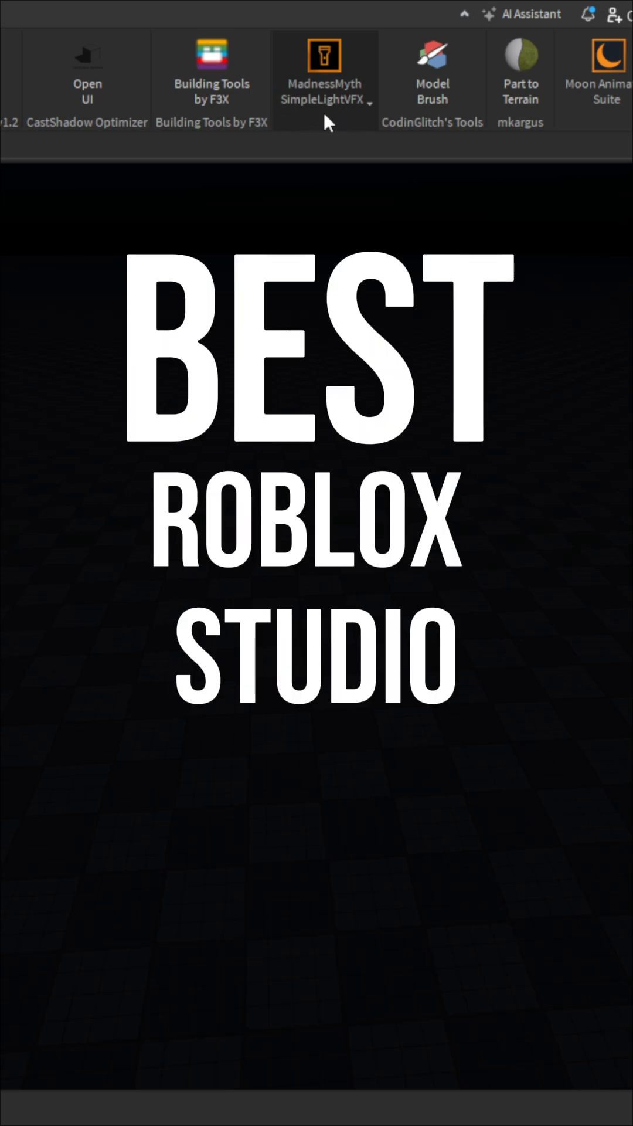
Light the dark baseplate and search insertable objects for 'pa' to find Part
left_click(323, 68)
type("pa")
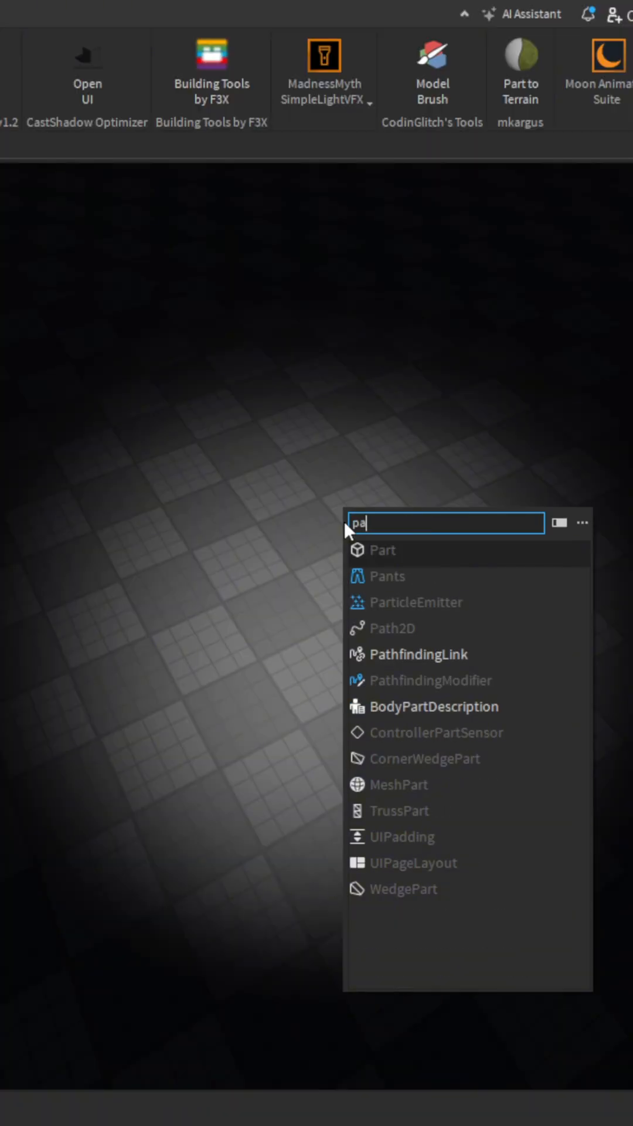
Insert a Part and locate its point light with SimpleLightVFX Light Finder
left_click(383, 550)
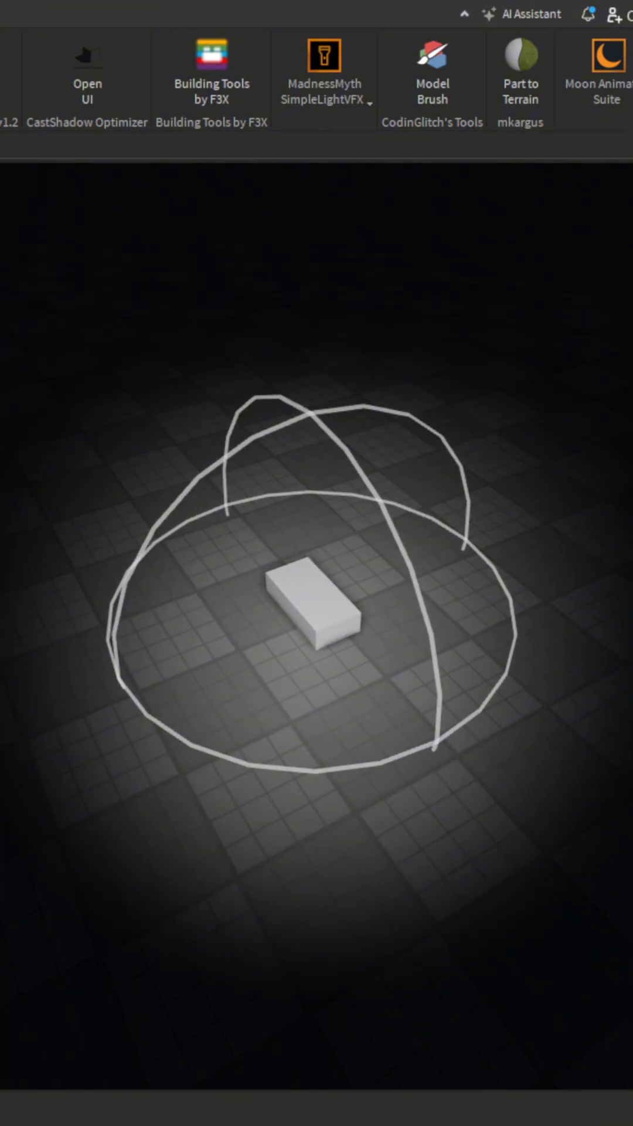
left_click(324, 76)
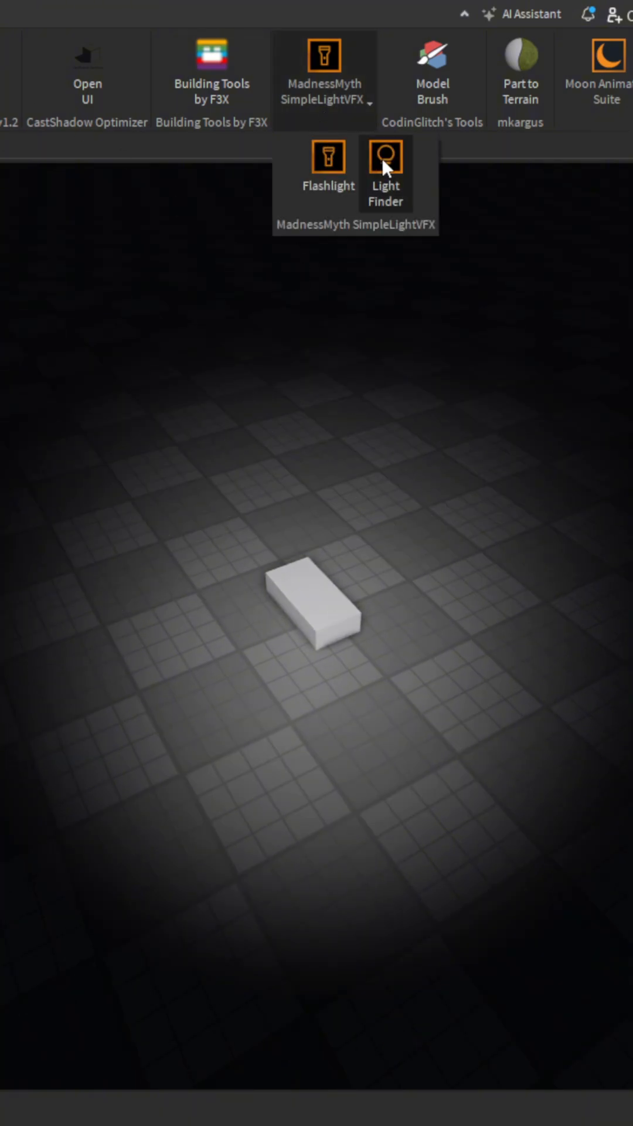
left_click(384, 157)
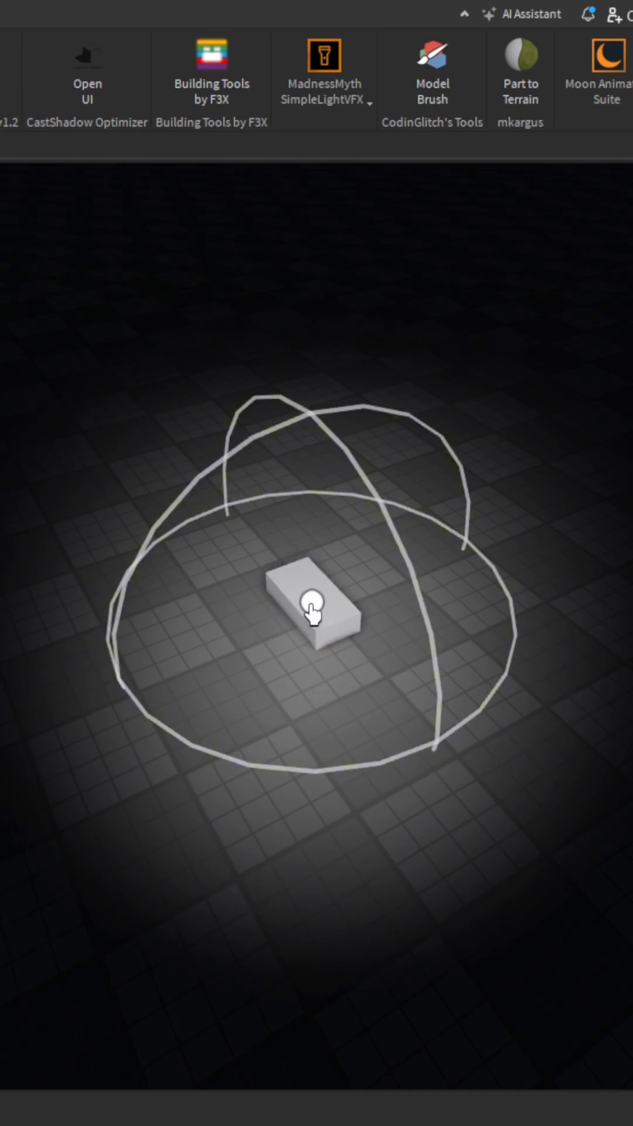
Select the lit part and expand PointLight, showing range 8, brightness 1, white
left_click(314, 619)
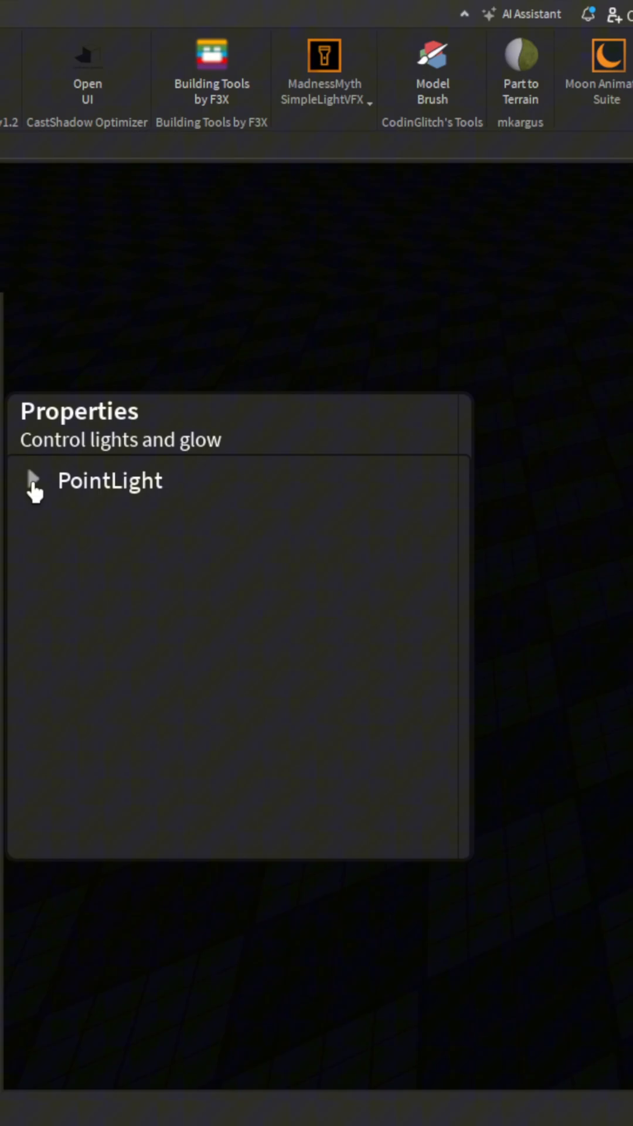
left_click(33, 480)
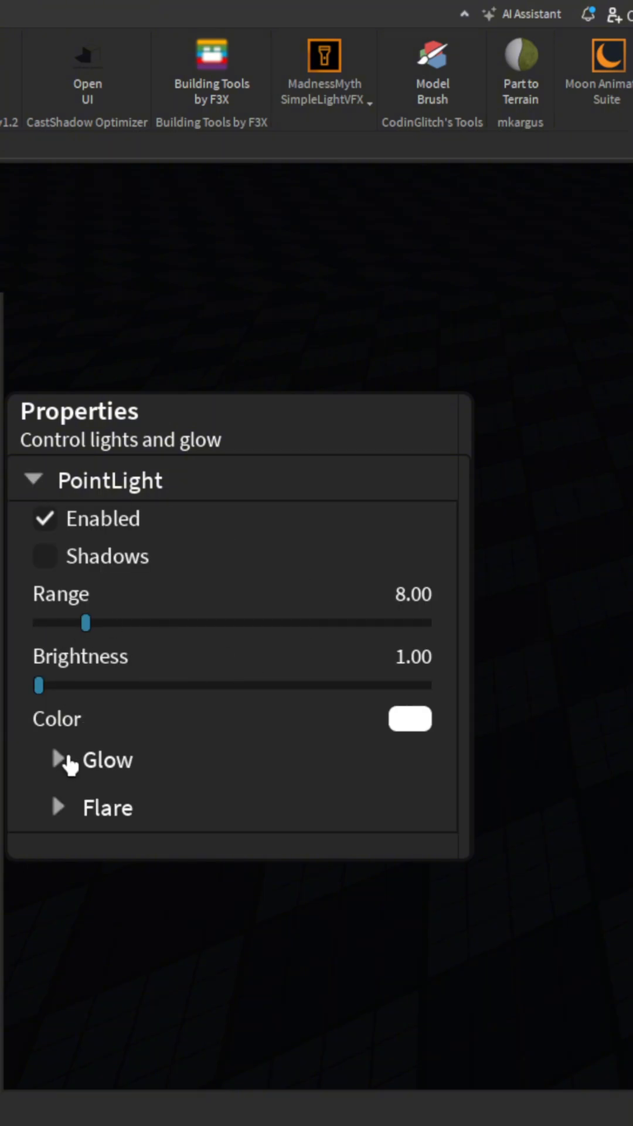
Enable glow (size 92.68, brightness 50.82) and flare (size 47.23, brightness 86.70)
left_click(60, 759)
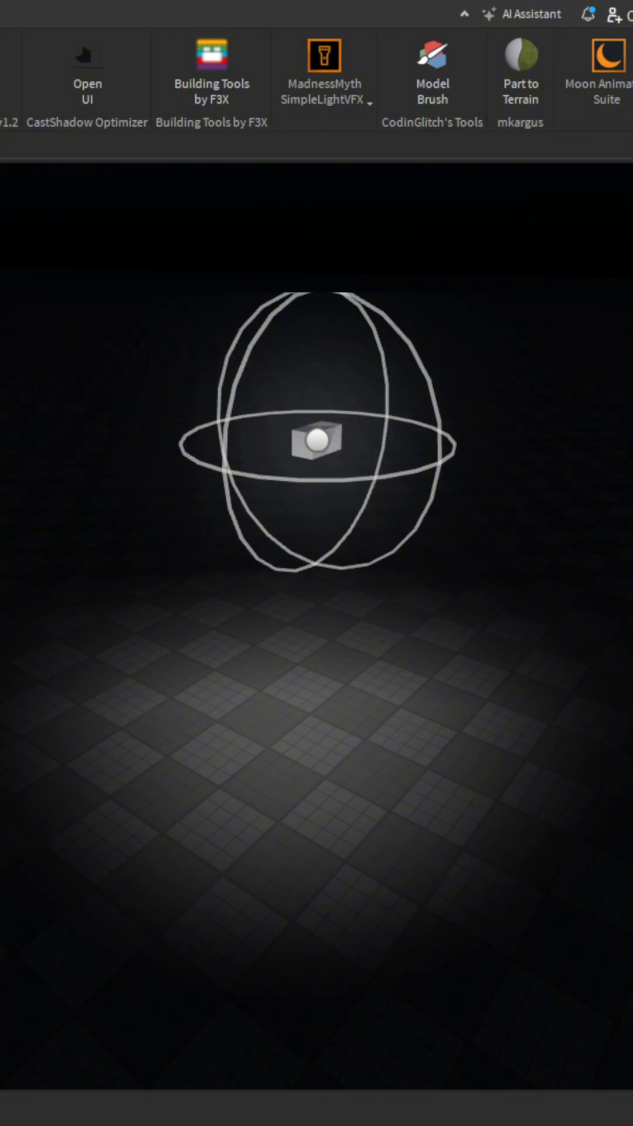
left_click(323, 56)
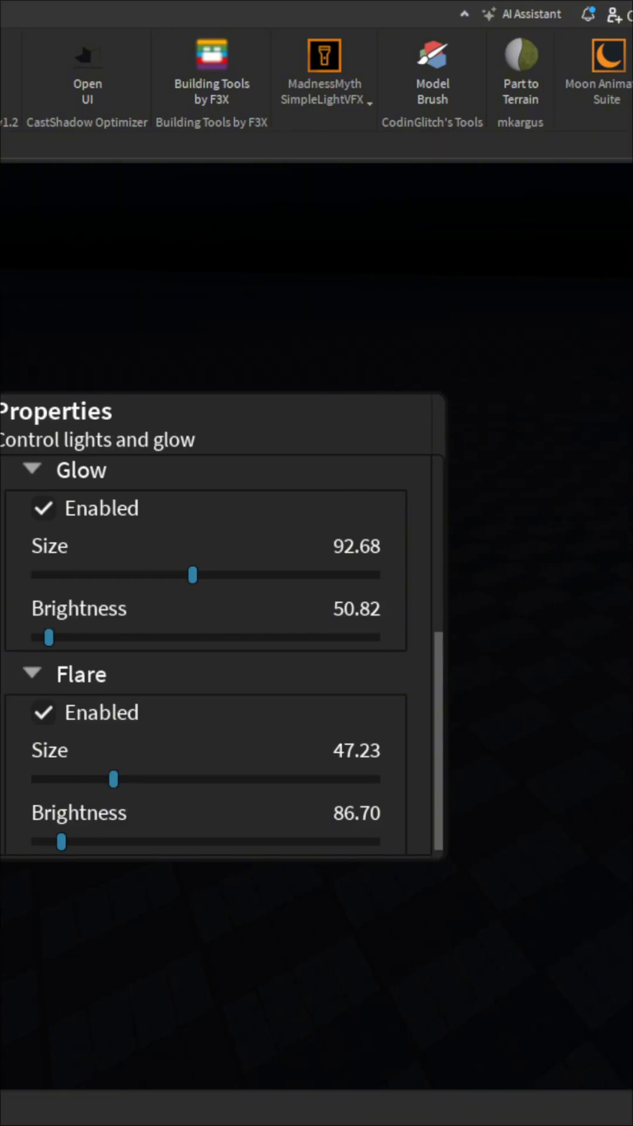